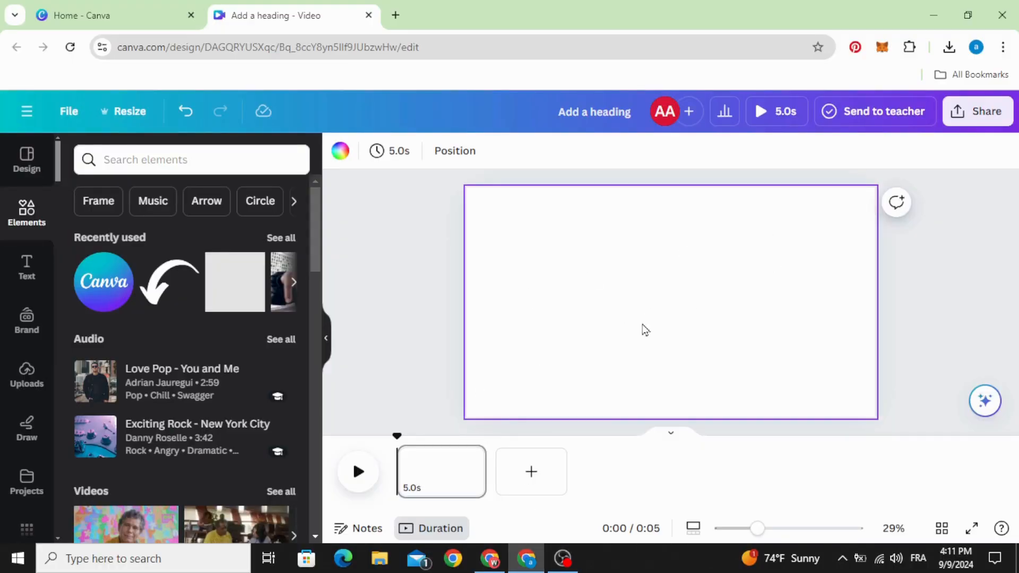
Step: Add the uploaded portrait of the blonde girl from Uploads so it fills the page
{"action": "left_click", "coordinate": [26, 376]}
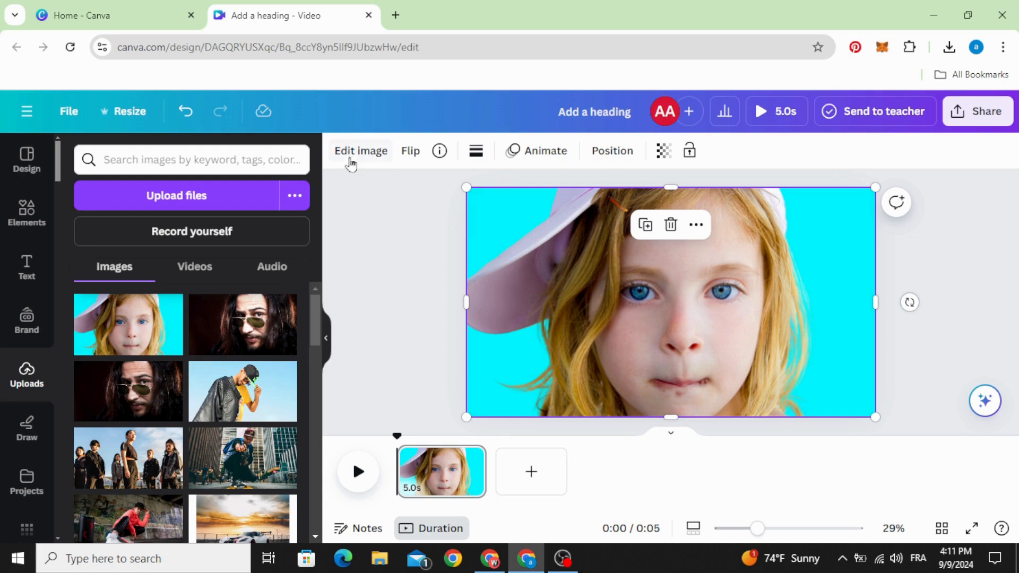
Step: Apply the Eldar filter from the Vivid group to the girl's portrait
{"action": "left_click", "coordinate": [361, 150]}
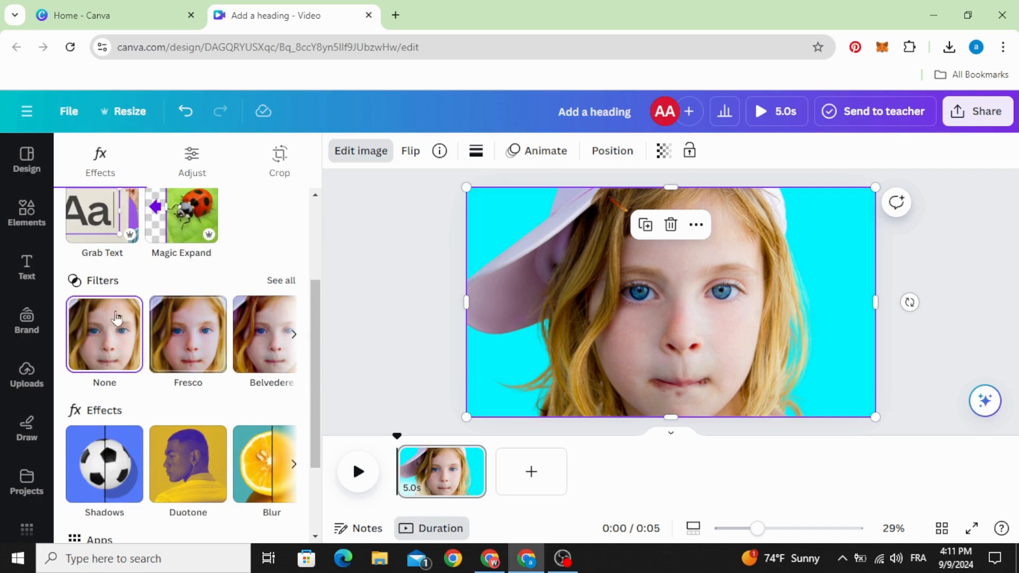
{"action": "mouse_move", "coordinate": [170, 286]}
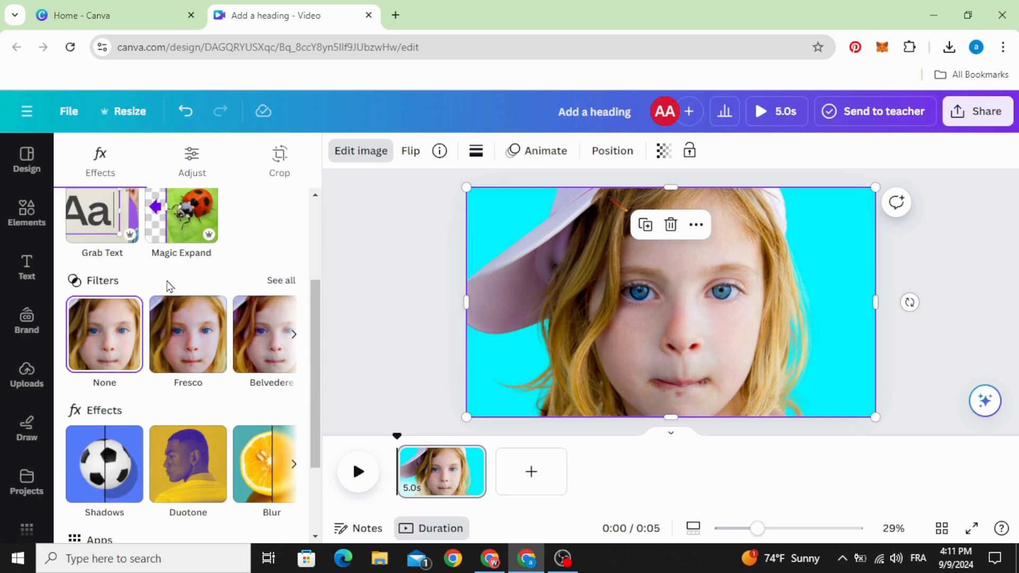
{"action": "left_click", "coordinate": [280, 281]}
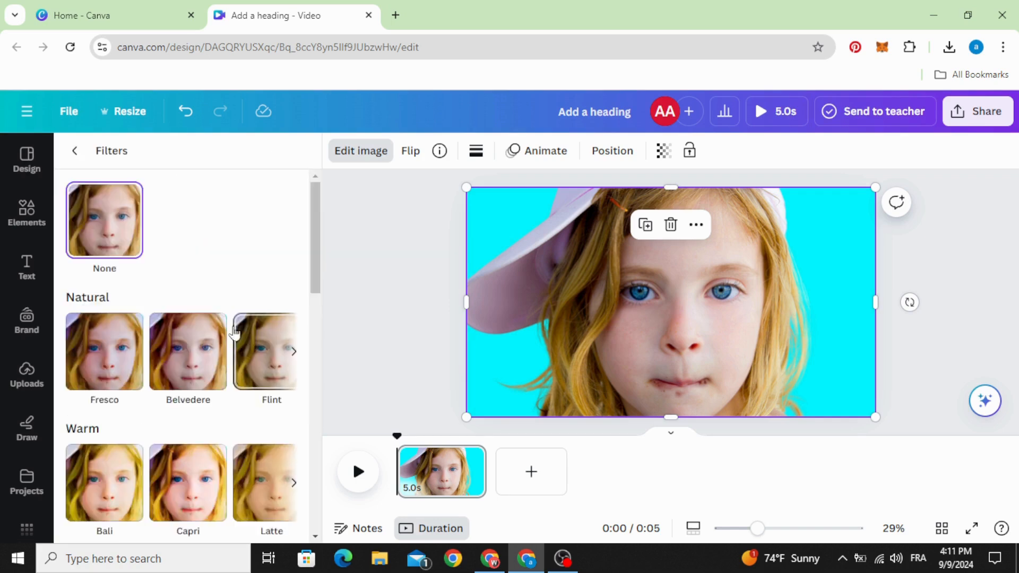
{"action": "scroll", "scroll_direction": "down", "scroll_amount": 3}
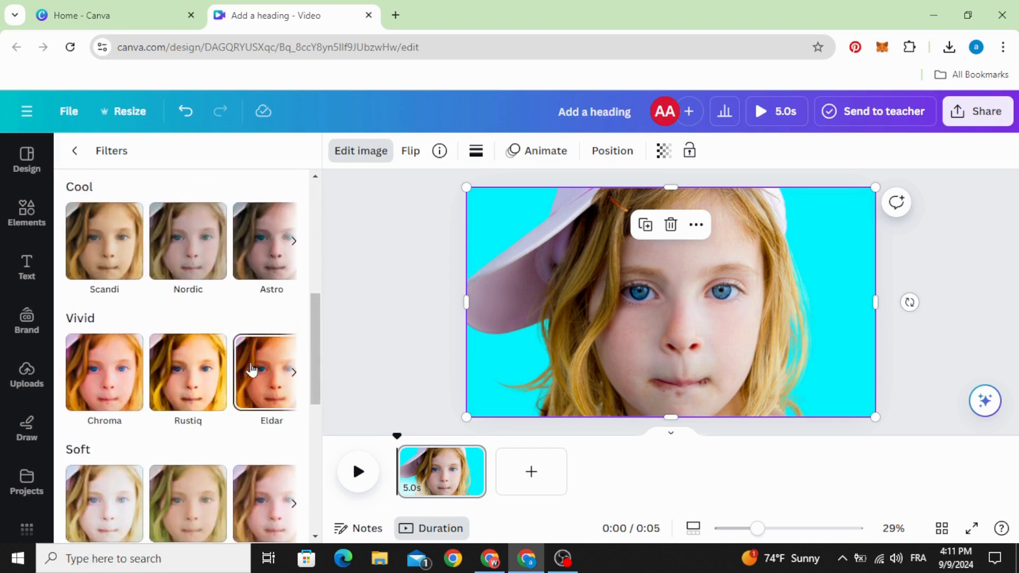
{"action": "left_click", "coordinate": [271, 371]}
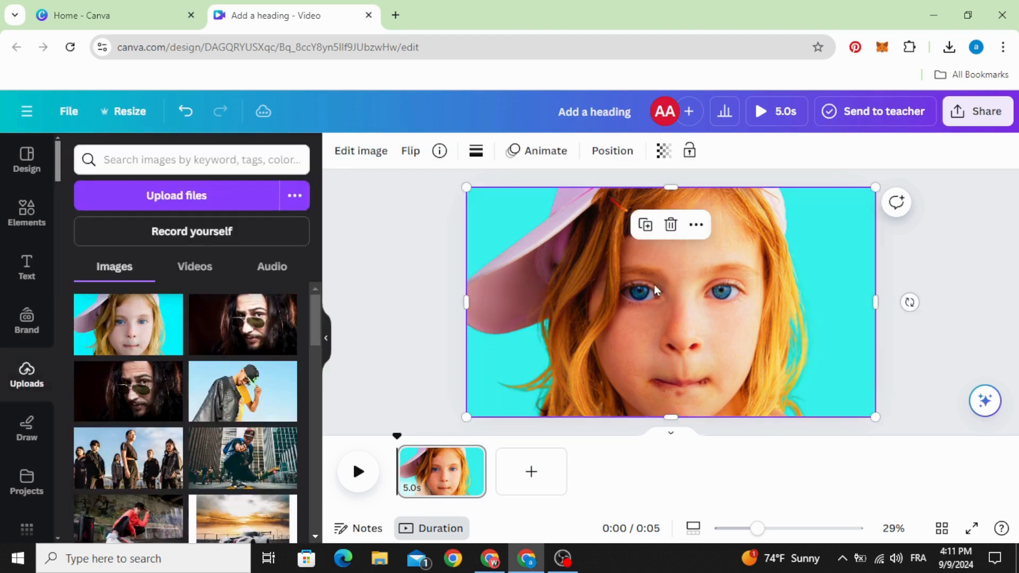
Step: Browse the photo-editing apps and launch BadTV's distortion presets for the portrait
{"action": "left_click", "coordinate": [360, 151]}
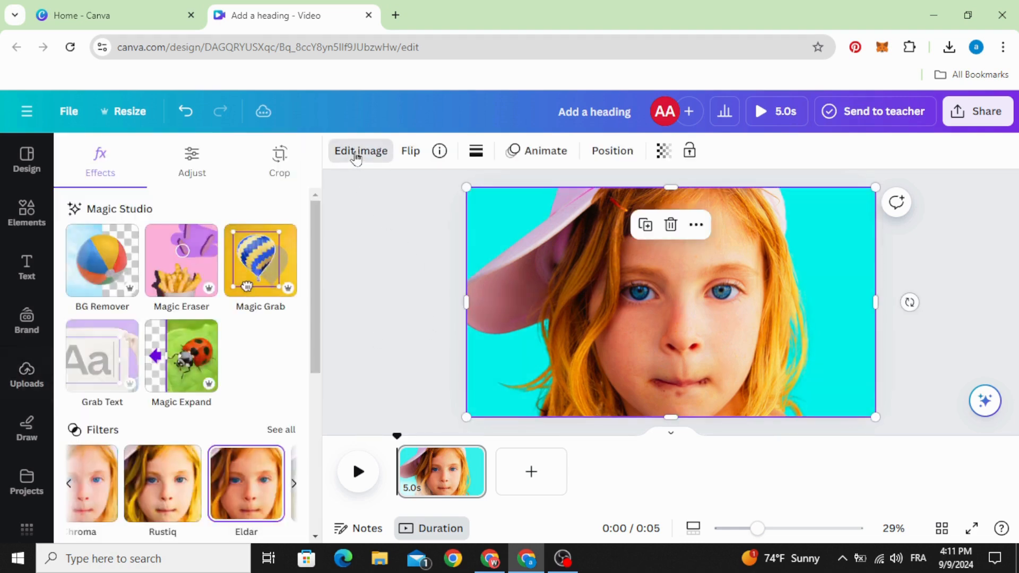
{"action": "scroll", "scroll_direction": "down", "scroll_amount": 3}
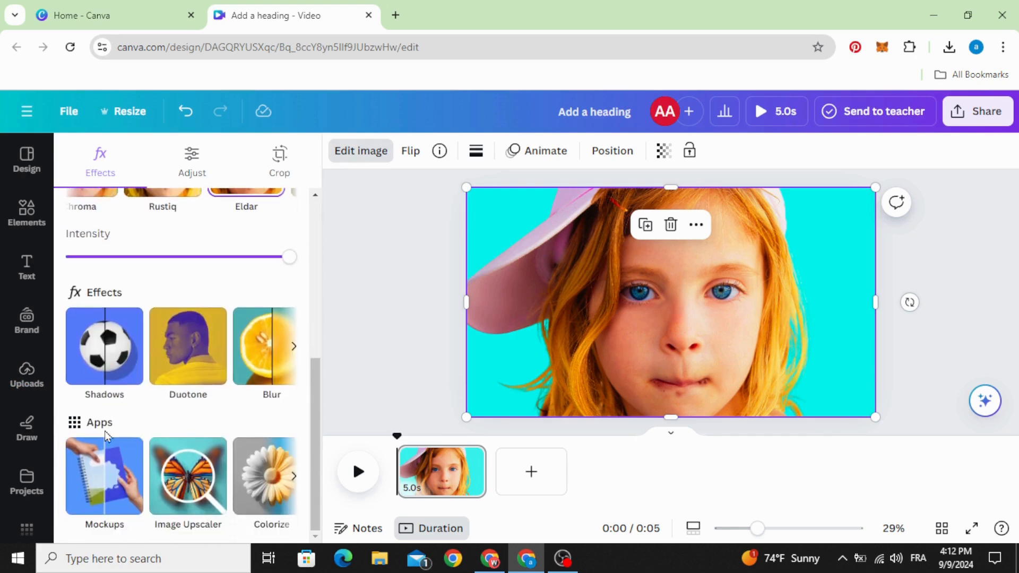
{"action": "mouse_move", "coordinate": [294, 483]}
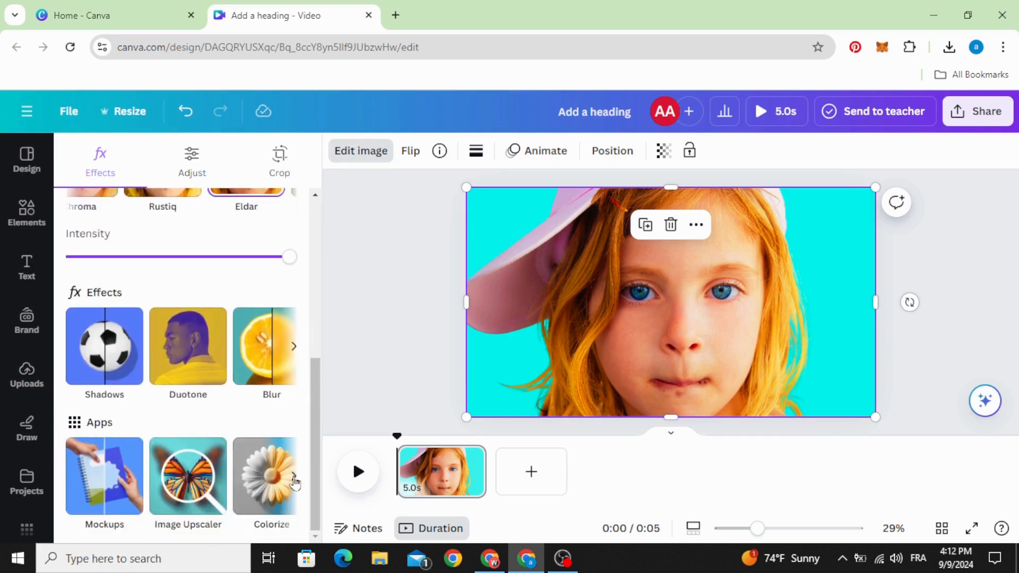
{"action": "left_click", "coordinate": [293, 476]}
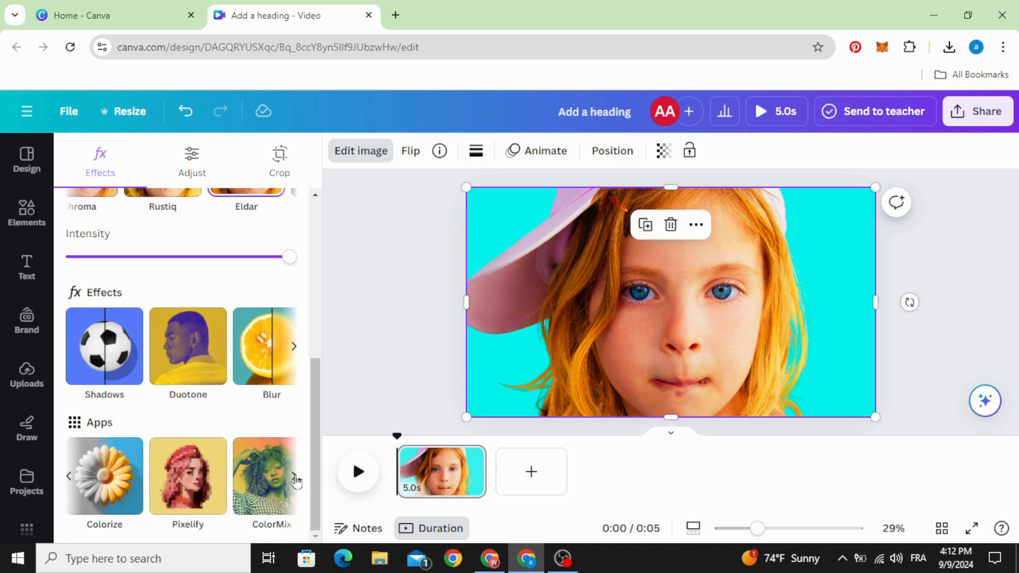
{"action": "left_click", "coordinate": [294, 476]}
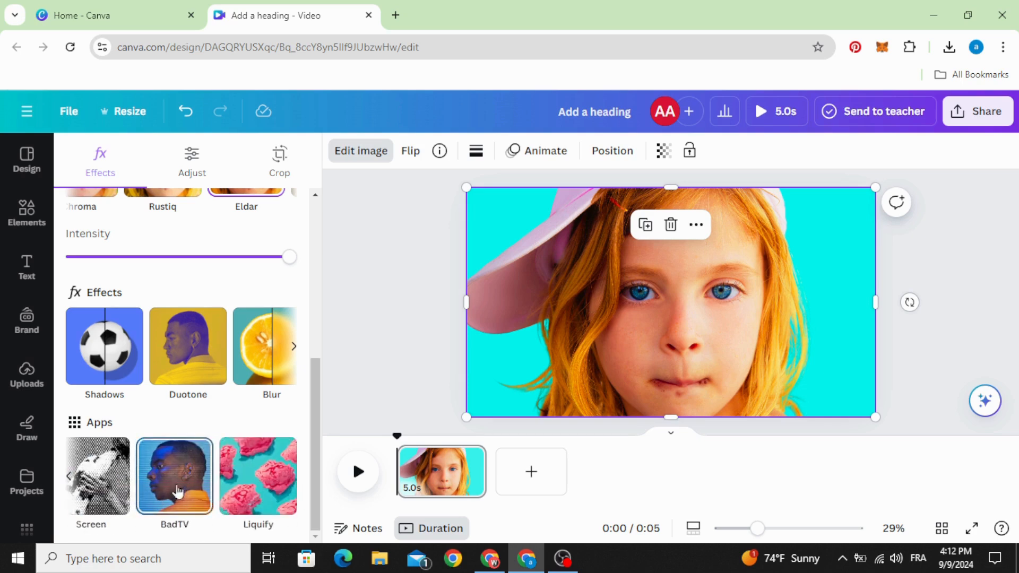
{"action": "left_click", "coordinate": [174, 476]}
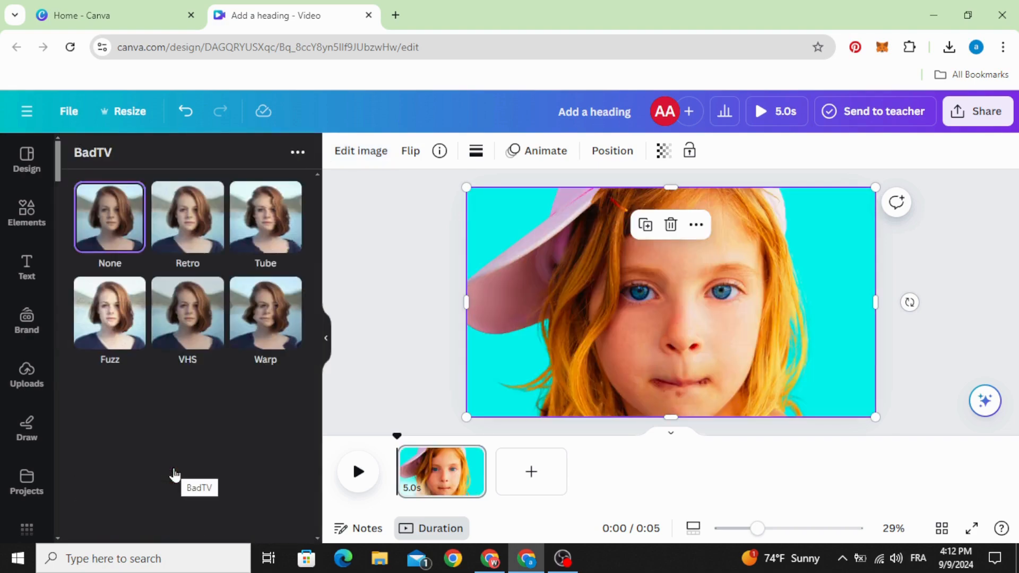
Step: Apply the Fuzz preset with Scanlines 0 and Static 0.7, then save it to the photo
{"action": "left_click", "coordinate": [109, 312]}
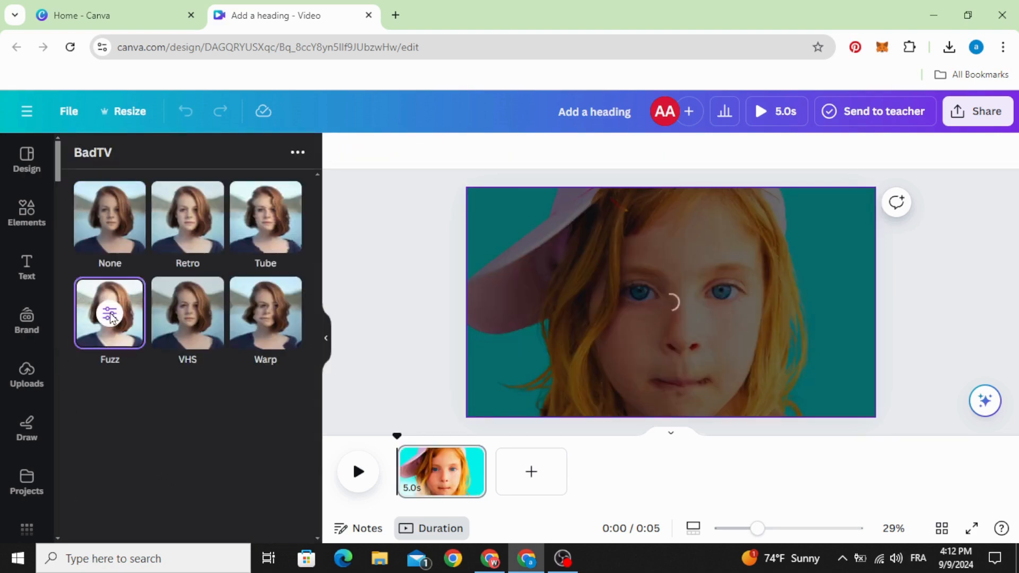
{"action": "left_click", "coordinate": [109, 312]}
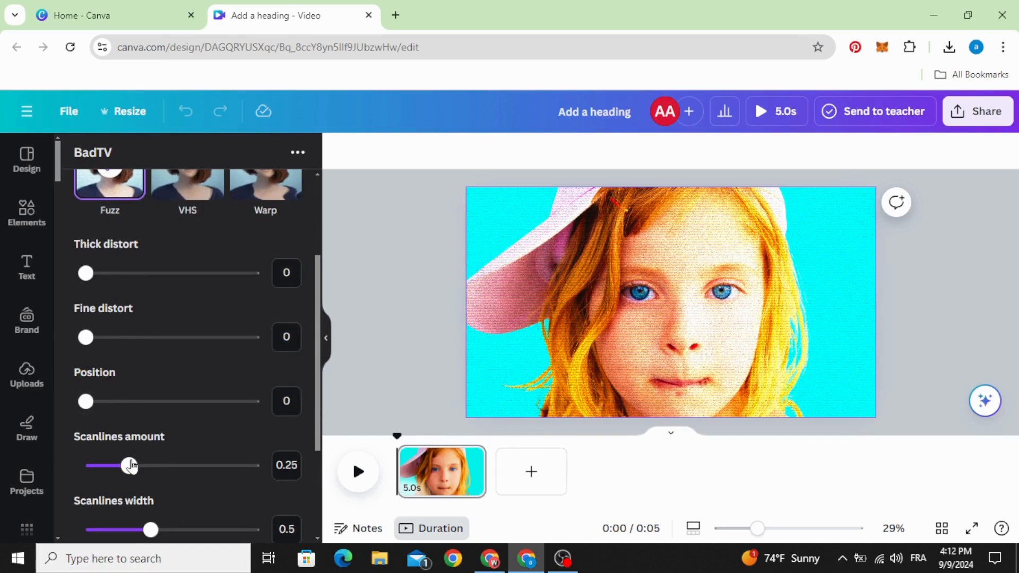
{"action": "left_click_drag", "start_coordinate": [130, 465], "coordinate": [85, 465]}
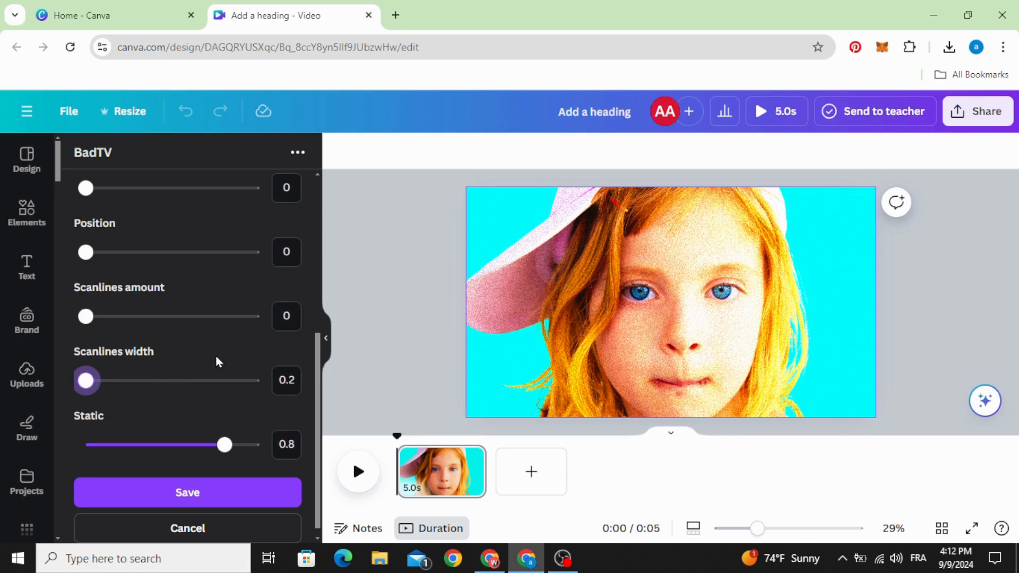
{"action": "left_click_drag", "start_coordinate": [224, 445], "coordinate": [135, 445]}
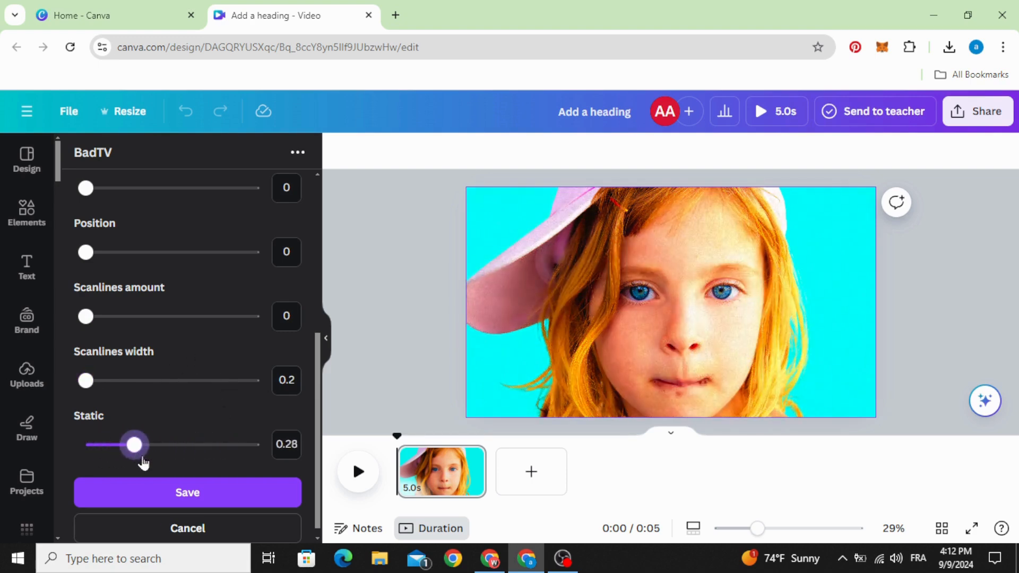
{"action": "left_click_drag", "start_coordinate": [134, 445], "coordinate": [169, 445]}
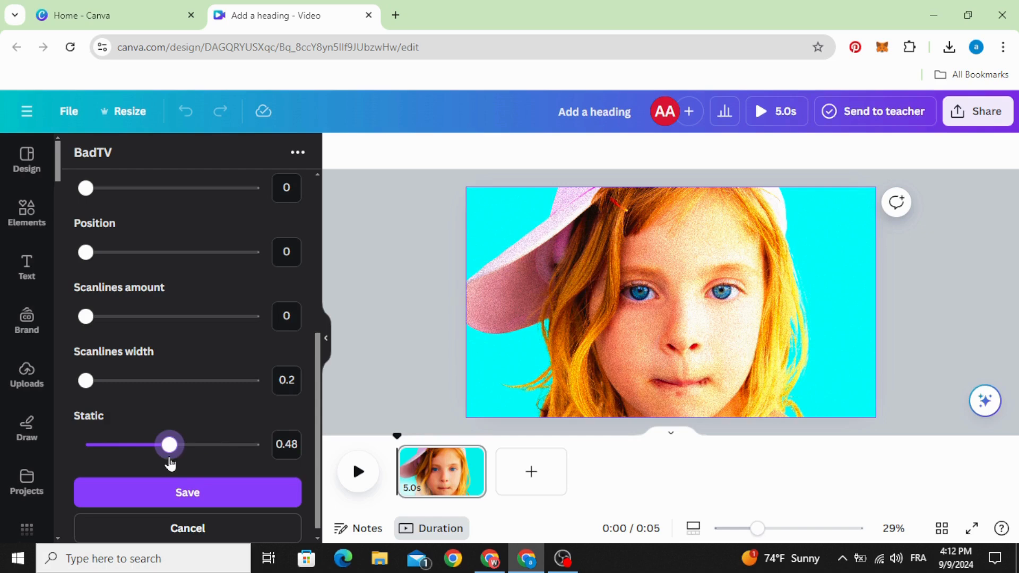
{"action": "left_click_drag", "start_coordinate": [168, 445], "coordinate": [189, 444]}
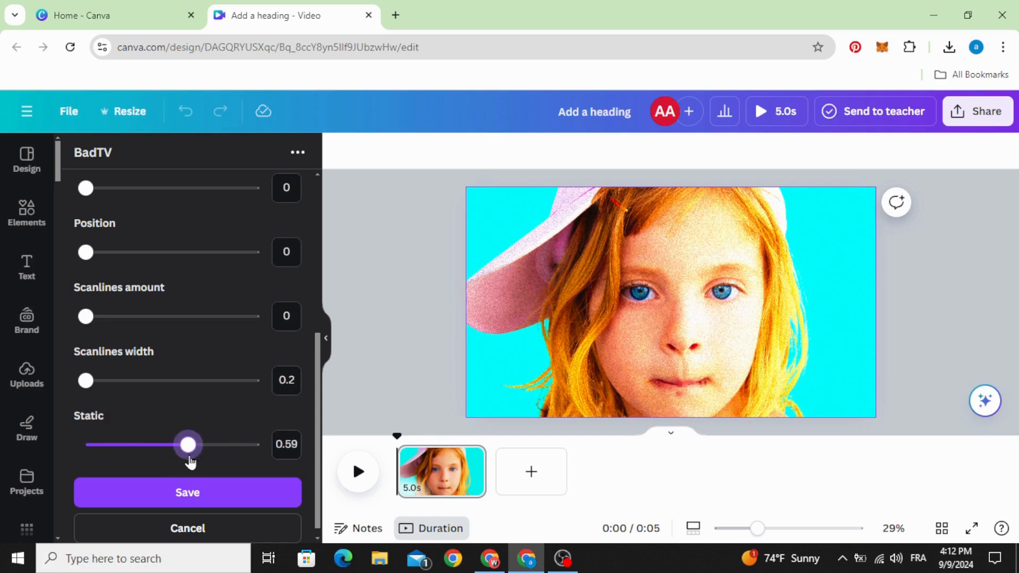
{"action": "left_click_drag", "start_coordinate": [188, 445], "coordinate": [207, 445]}
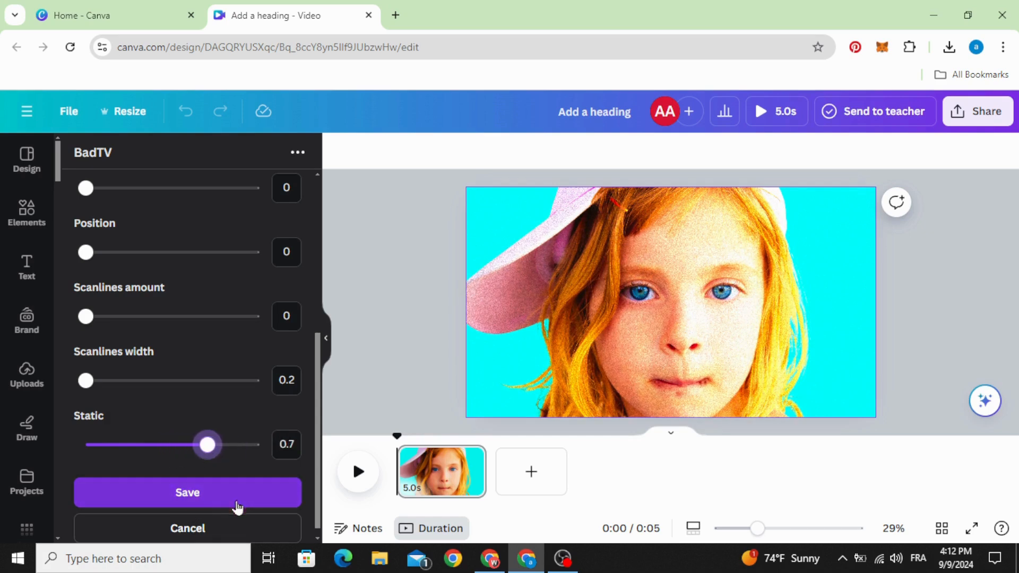
{"action": "left_click", "coordinate": [187, 492]}
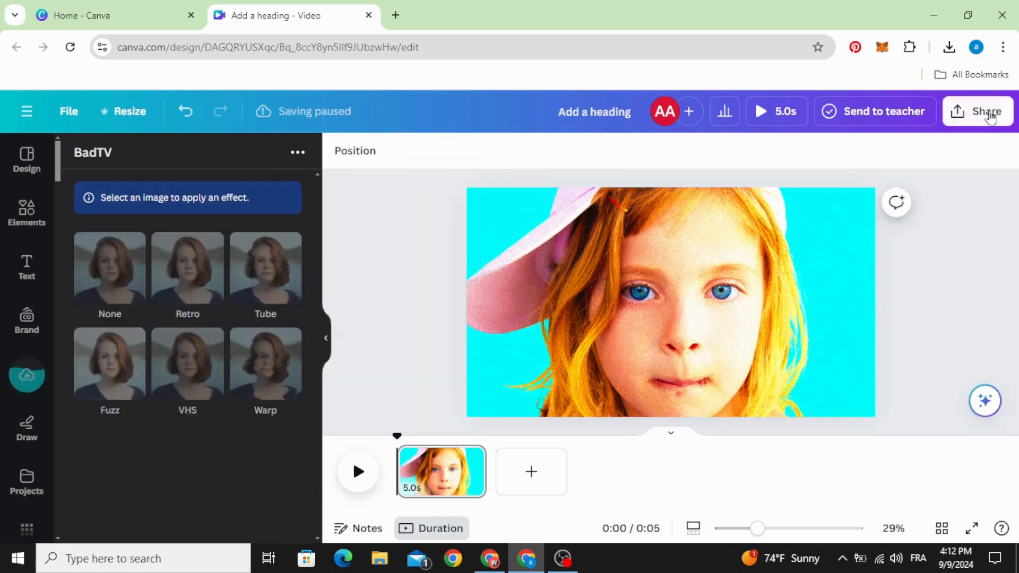
Step: Download the design via Share with file type set to PNG
{"action": "left_click", "coordinate": [978, 112]}
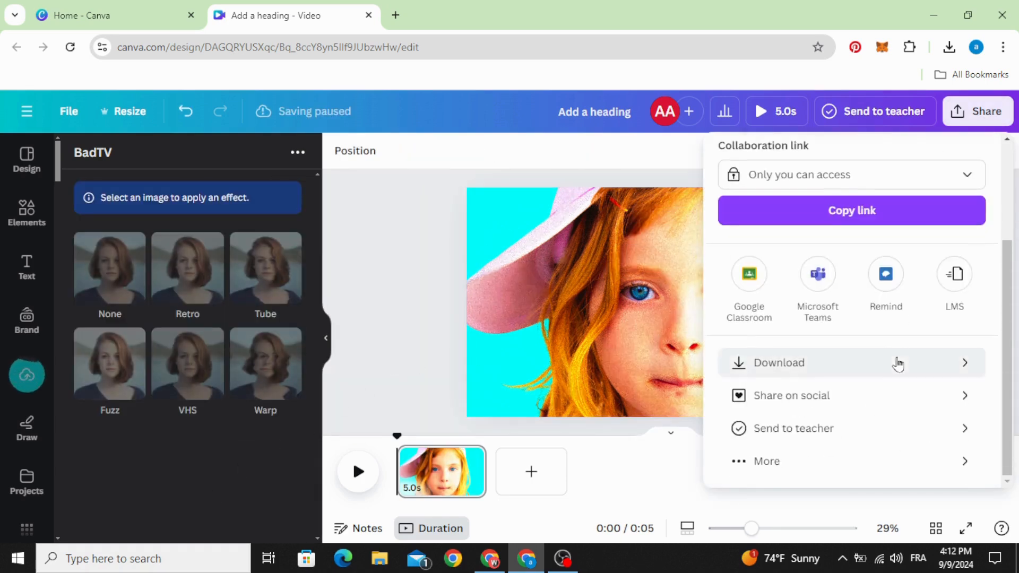
{"action": "left_click", "coordinate": [778, 364]}
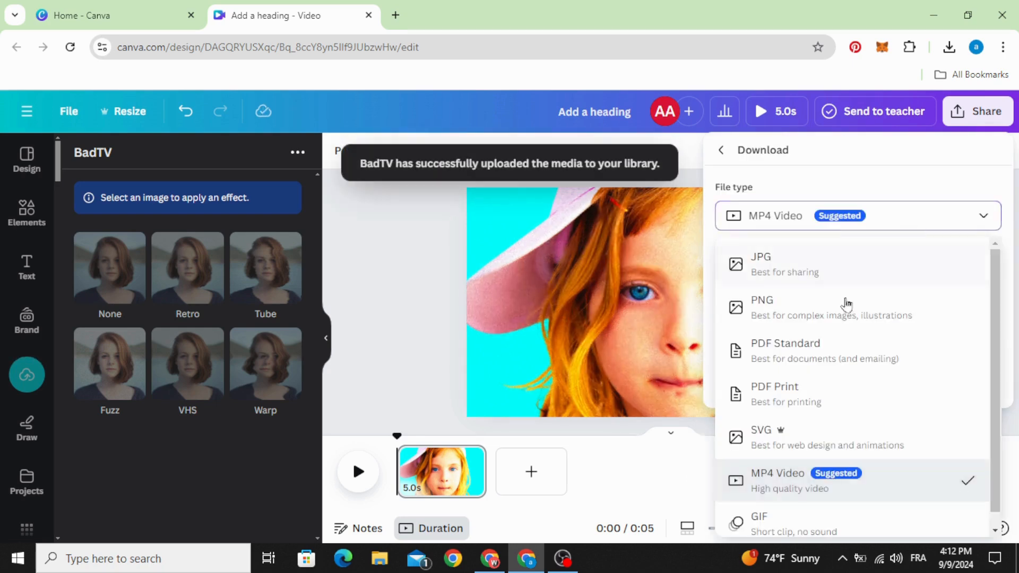
{"action": "left_click", "coordinate": [761, 299]}
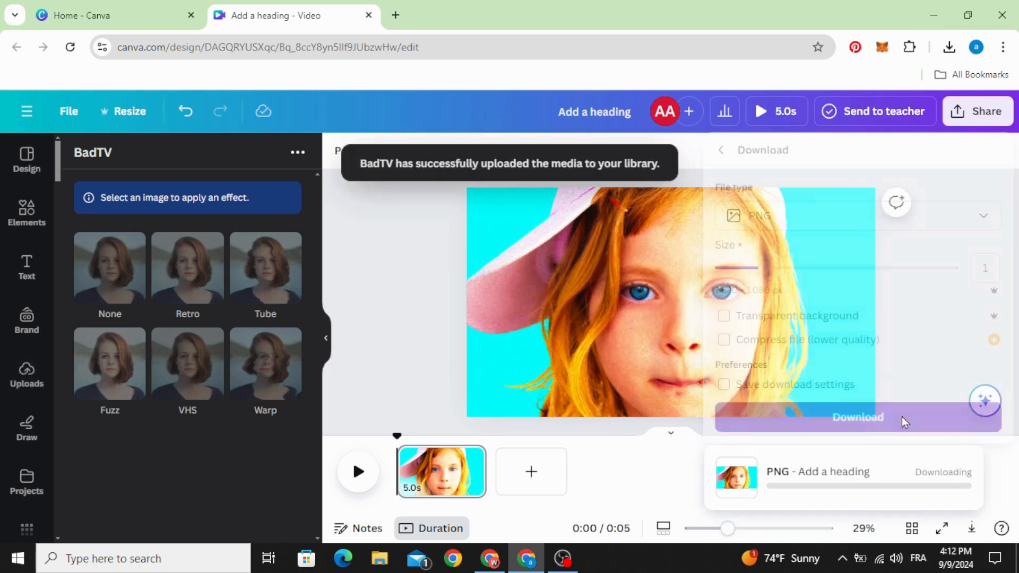